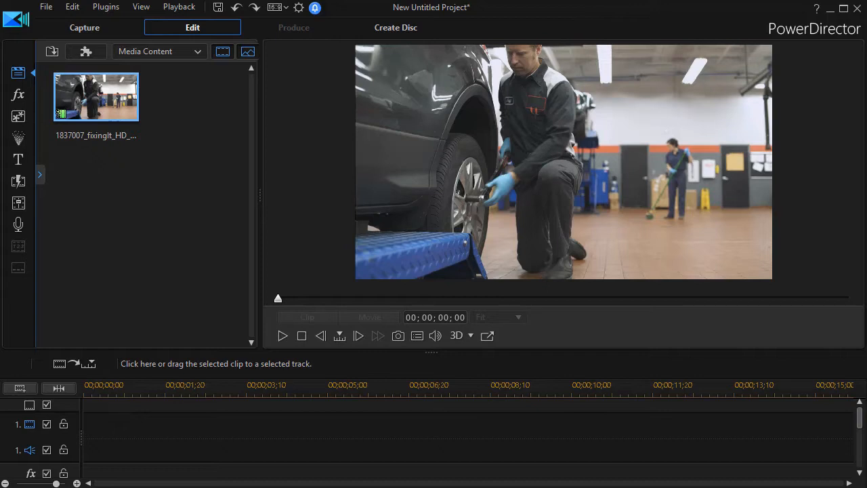
pyautogui.moveTo(135, 168)
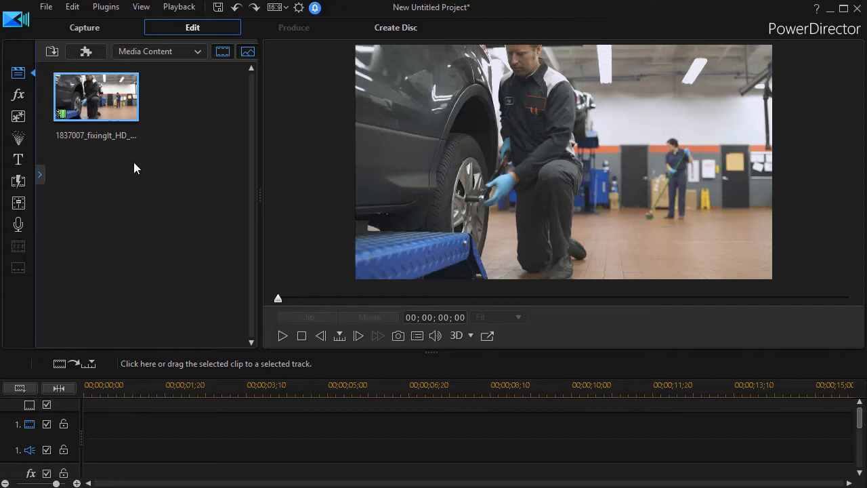
pyautogui.moveTo(130, 169)
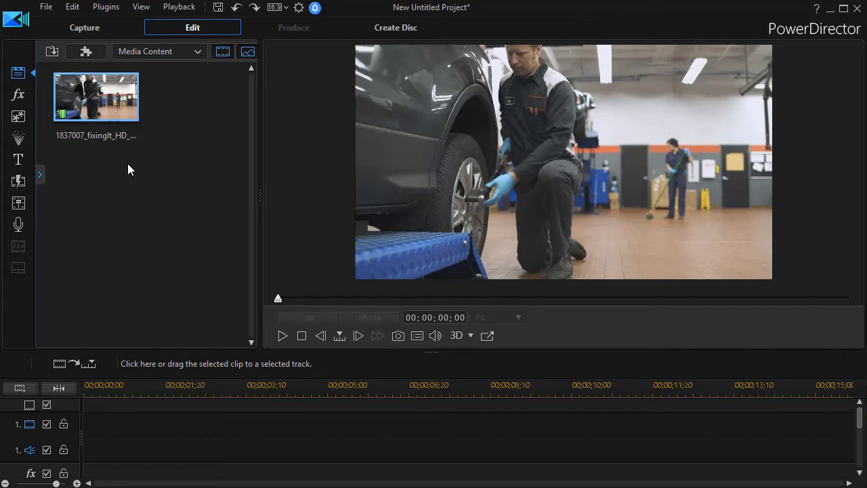
pyautogui.moveTo(101, 102)
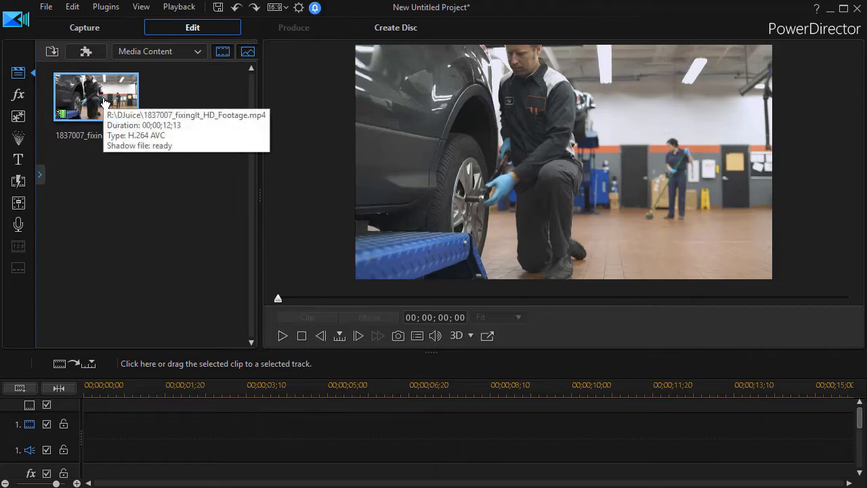
pyautogui.moveTo(105, 187)
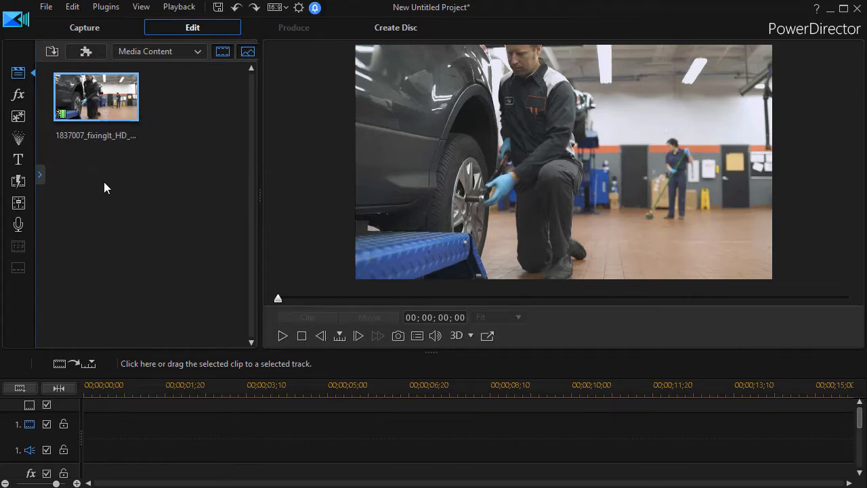
pyautogui.moveTo(103, 108)
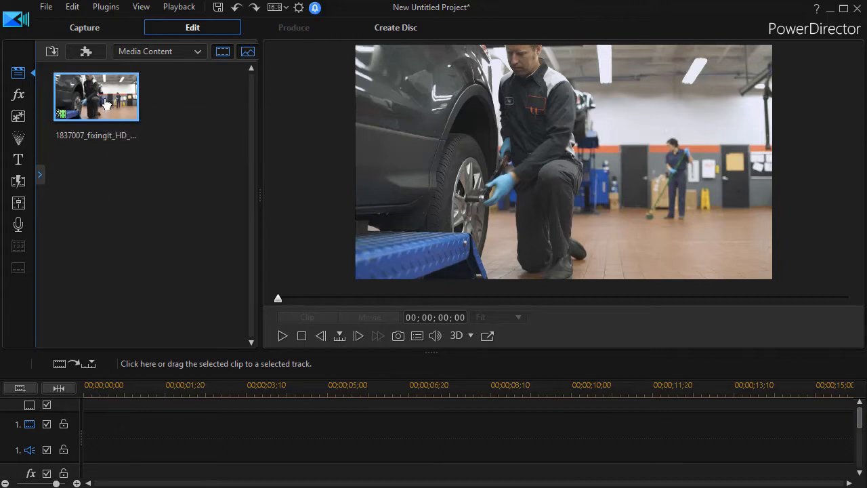
pyautogui.moveTo(106, 102)
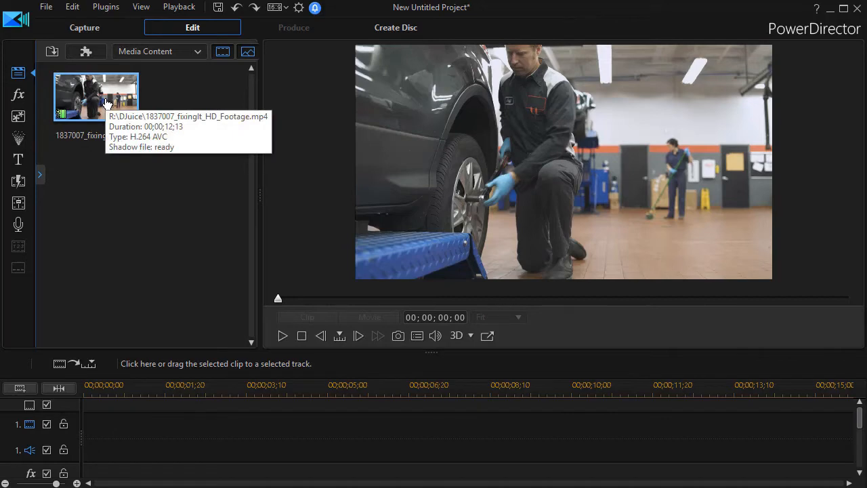
# Show the context actions for the fixing-car HD footage clip in the Media Room
pyautogui.rightClick(95, 94)
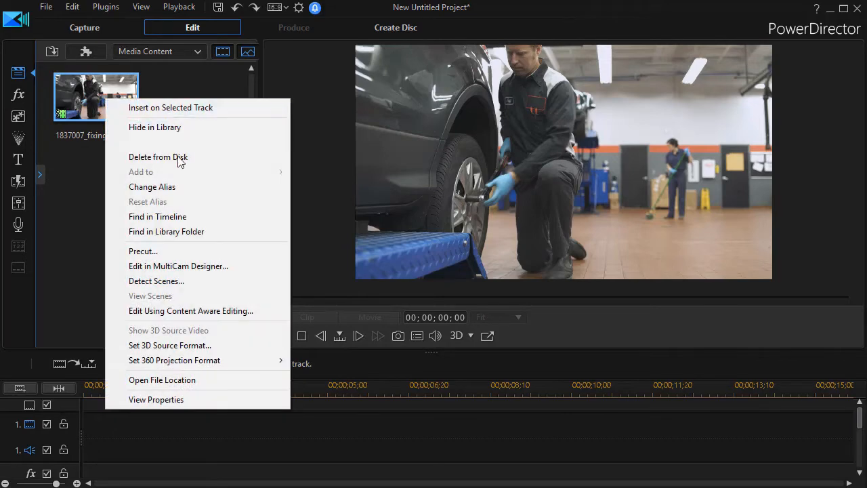
pyautogui.moveTo(246, 251)
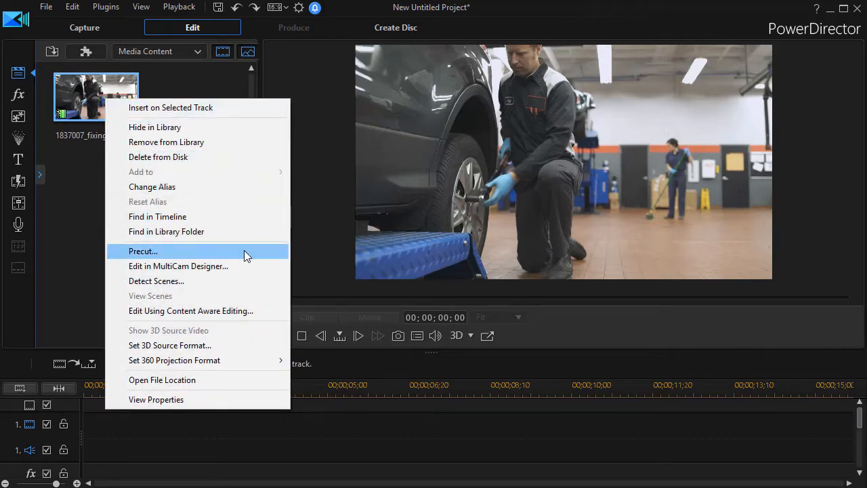
# Trim a single segment of the footage in Precut and save it as Precut 0001
pyautogui.click(143, 250)
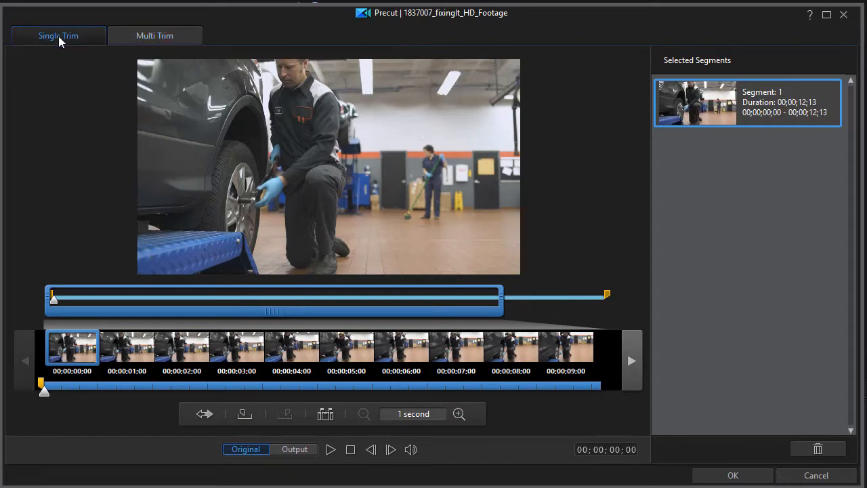
pyautogui.click(731, 474)
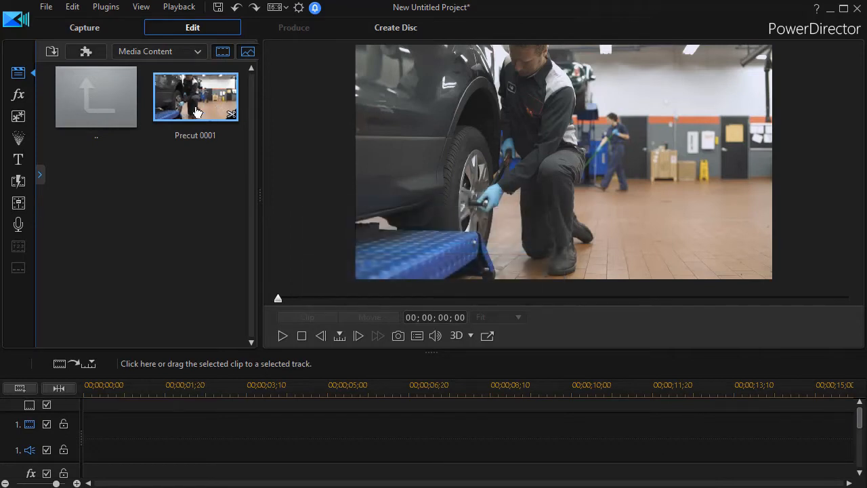
pyautogui.moveTo(237, 160)
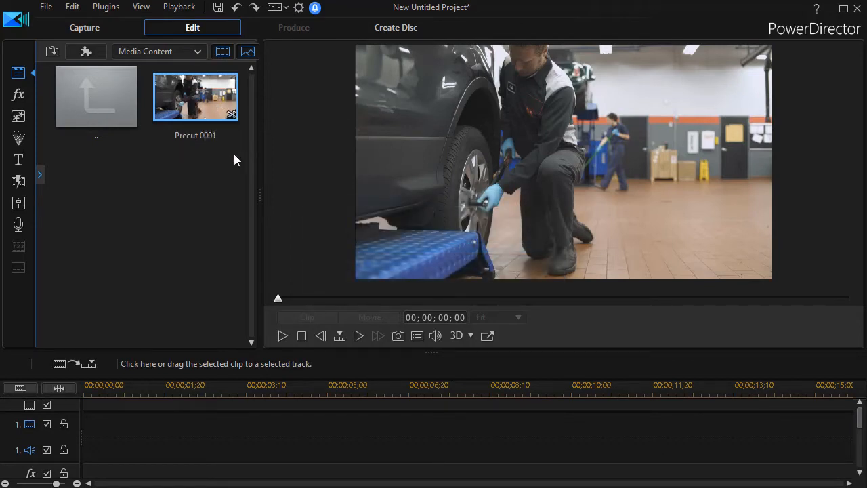
pyautogui.moveTo(201, 143)
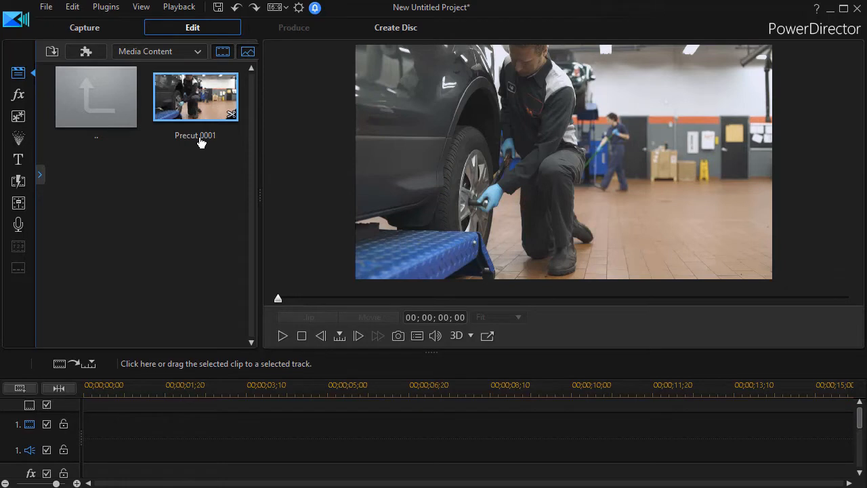
pyautogui.moveTo(217, 143)
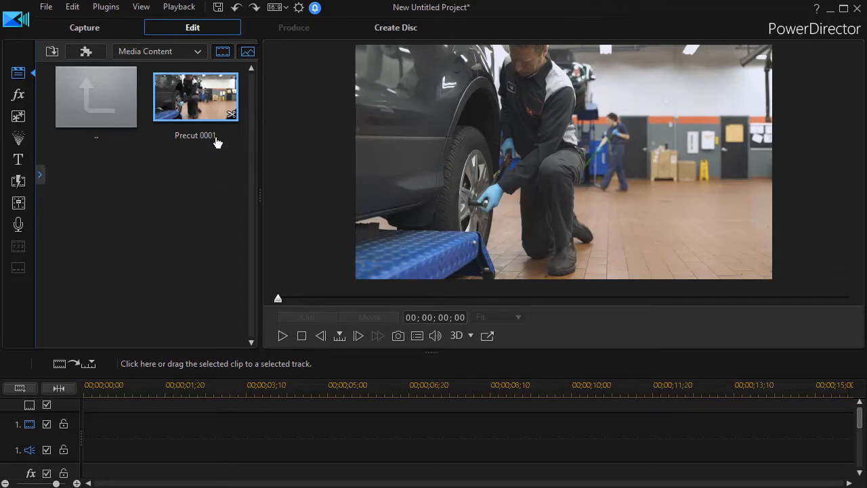
# Go from the Precut 0001 subfolder back up to the top-level Media Content
pyautogui.click(95, 98)
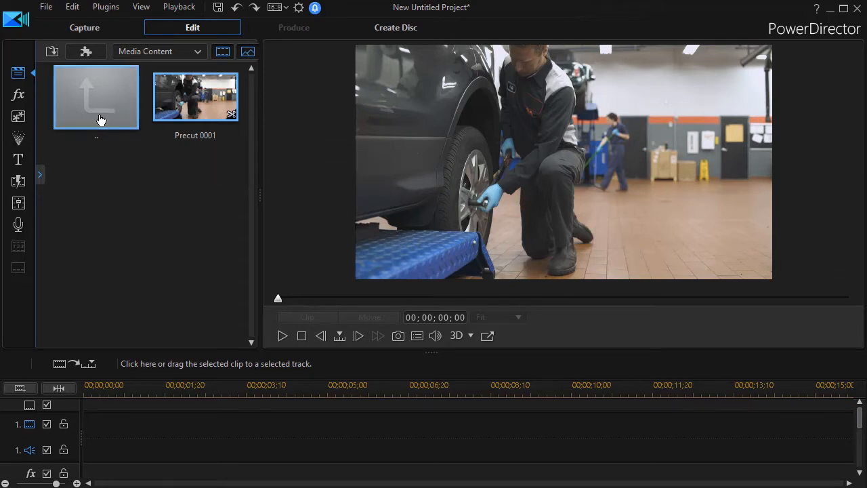
pyautogui.click(195, 96)
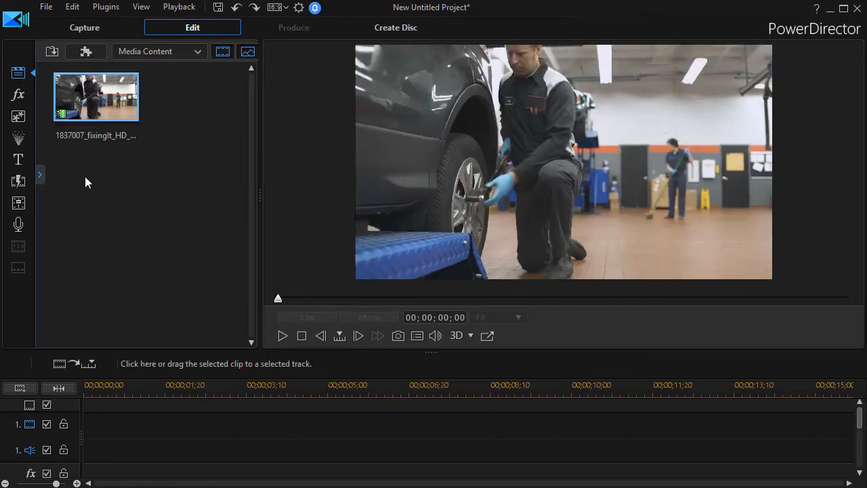
# Reopen the Precut editor on the original fixing-car footage clip
pyautogui.rightClick(95, 97)
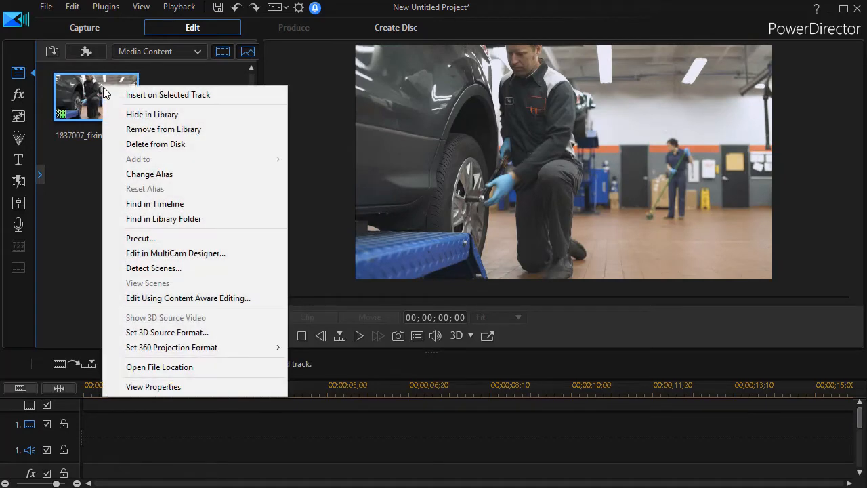
pyautogui.click(210, 233)
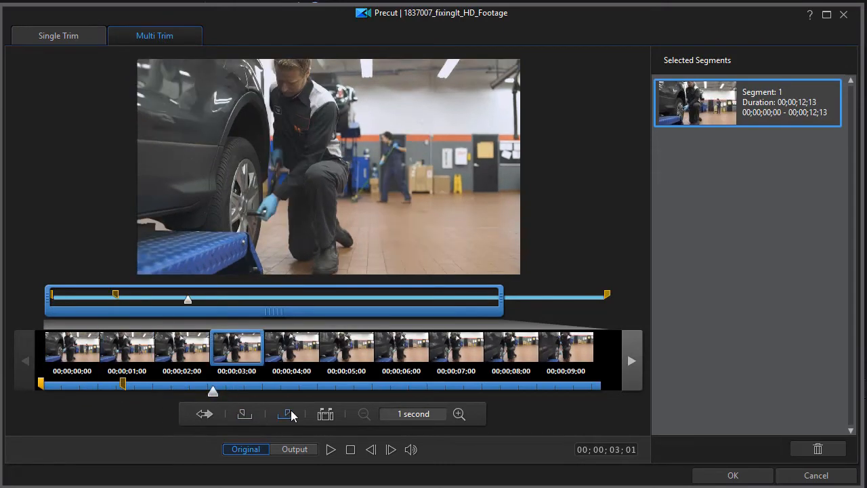
# End the first segment at 3 seconds and confirm the two trimmed segments as Precut 0002
pyautogui.click(284, 414)
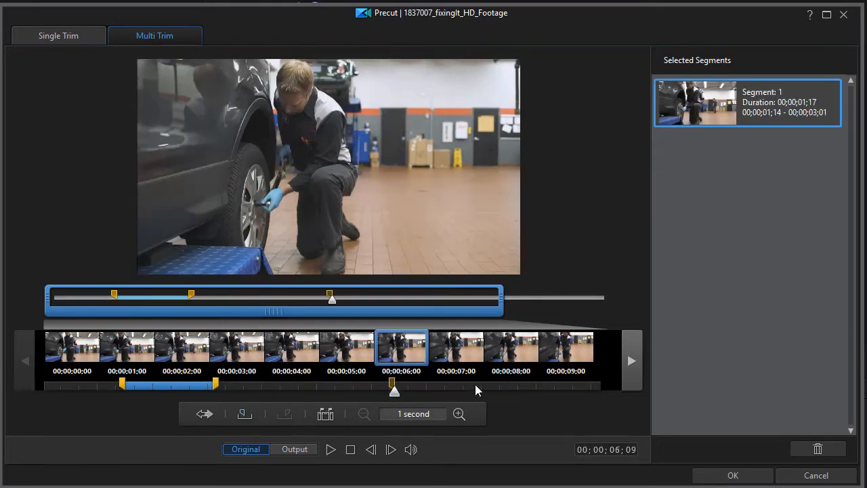
pyautogui.click(284, 413)
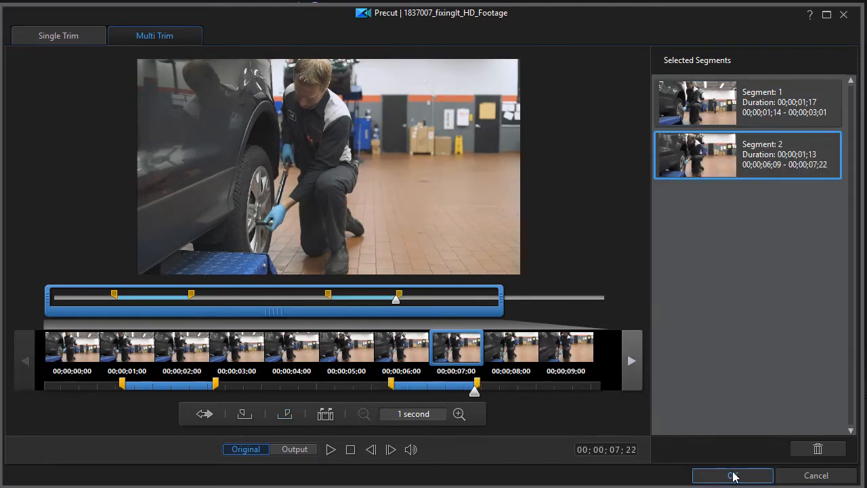
pyautogui.click(731, 474)
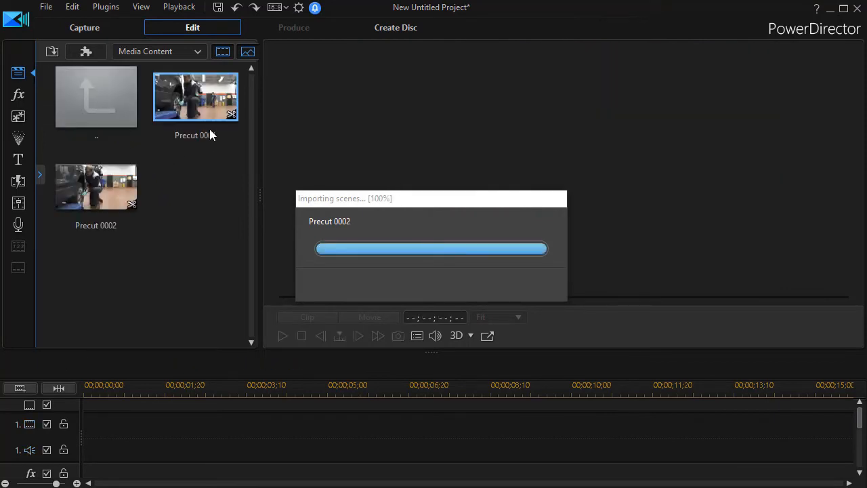
# Rename the Precut 0001 clip to 'Repair 1' and select it
pyautogui.click(195, 96)
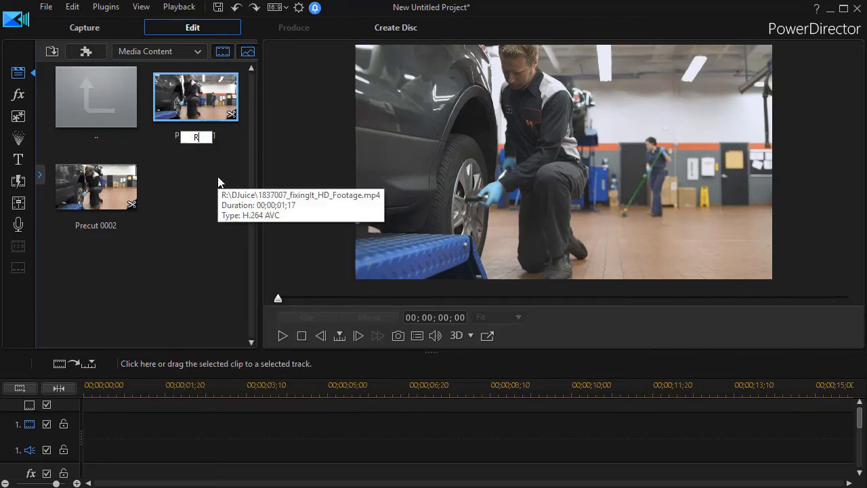
pyautogui.write('Repair 1')
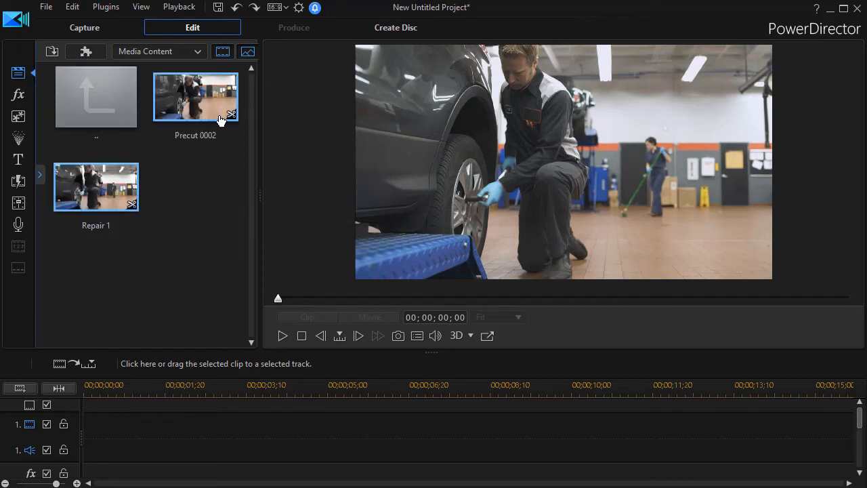
pyautogui.click(95, 186)
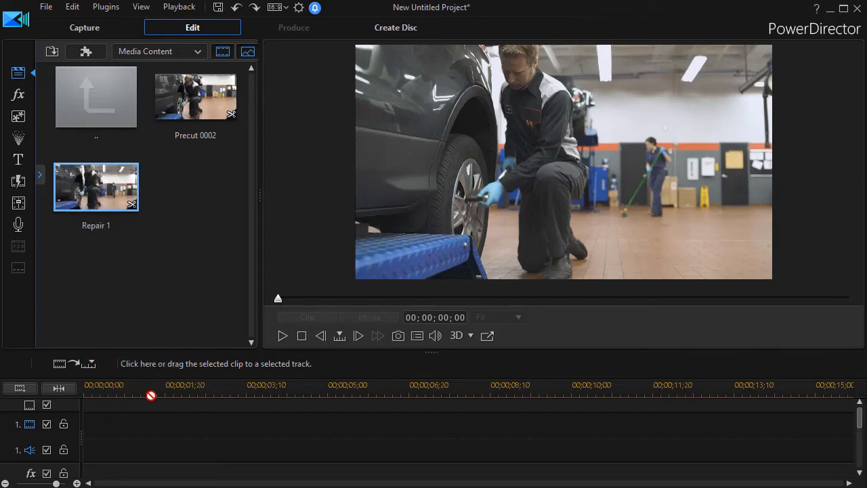
# Drop Repair 1 onto video track 1 at about 00;00;01;13 and select it
pyautogui.moveTo(95, 187); pyautogui.dragTo(192, 423)
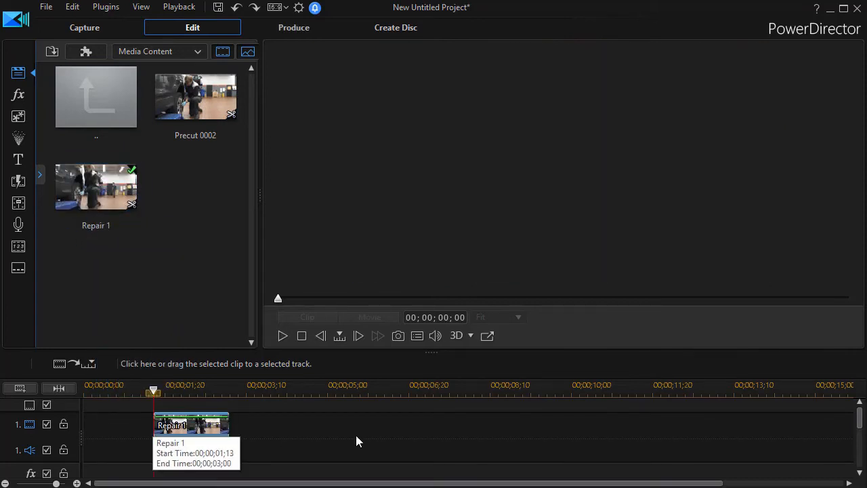
pyautogui.click(191, 425)
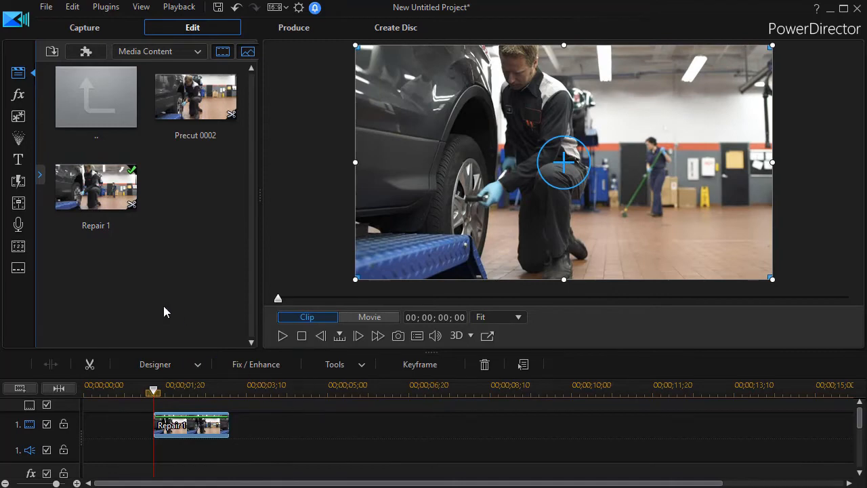
pyautogui.moveTo(151, 233)
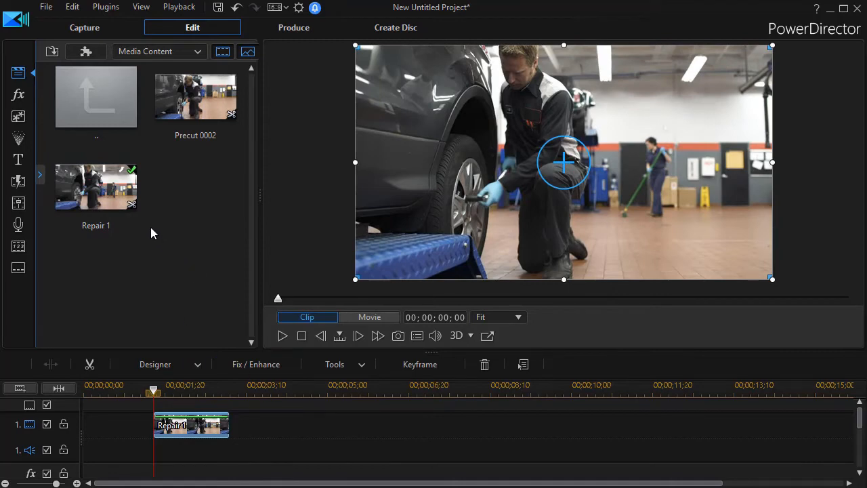
pyautogui.moveTo(161, 225)
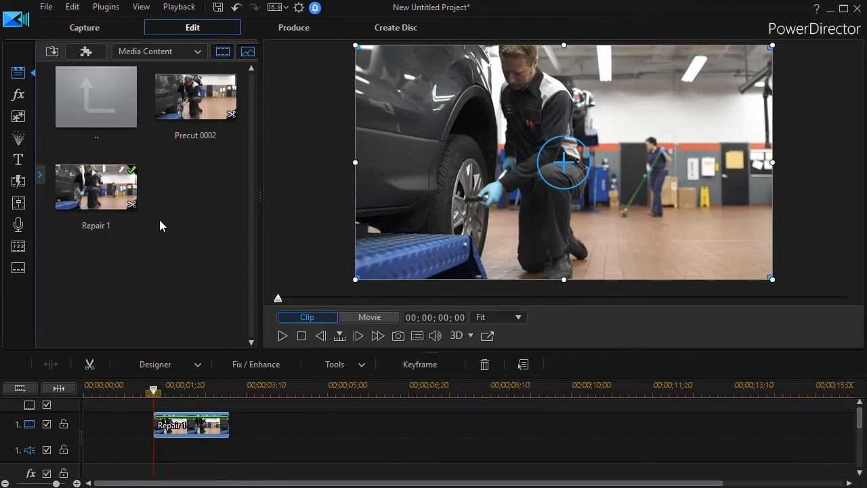
pyautogui.moveTo(98, 109)
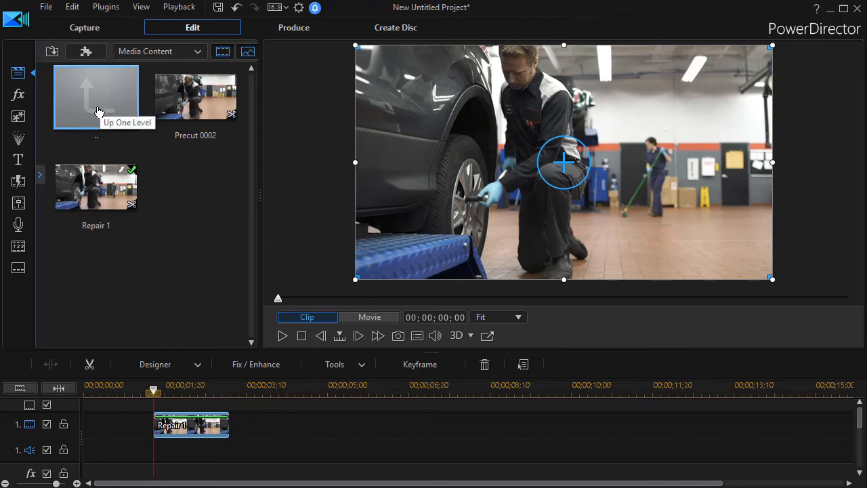
# Return up one level to the main media library with the original footage
pyautogui.click(95, 98)
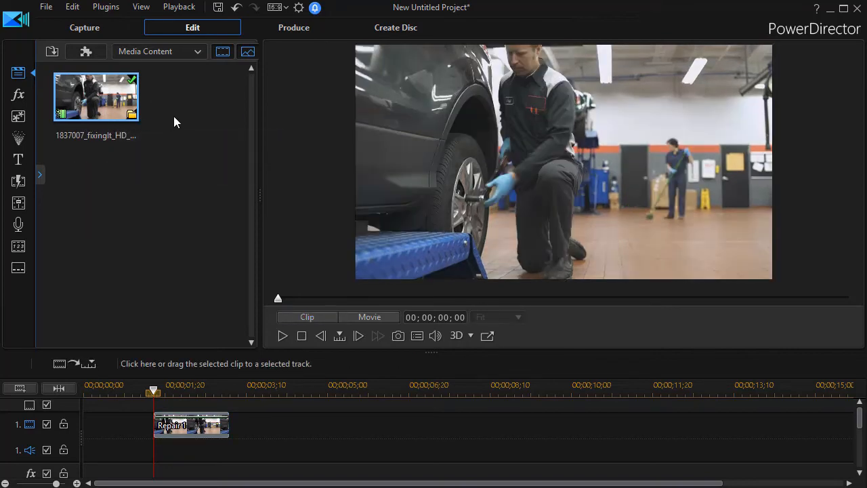
pyautogui.moveTo(130, 114)
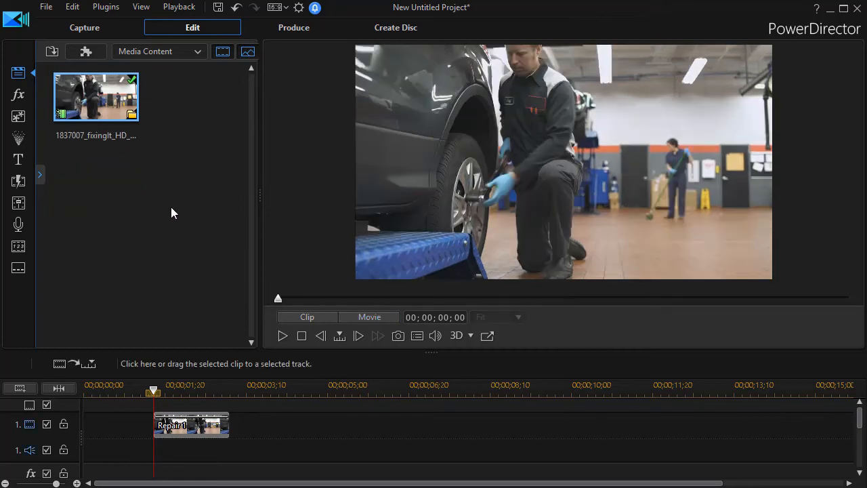
pyautogui.moveTo(156, 211)
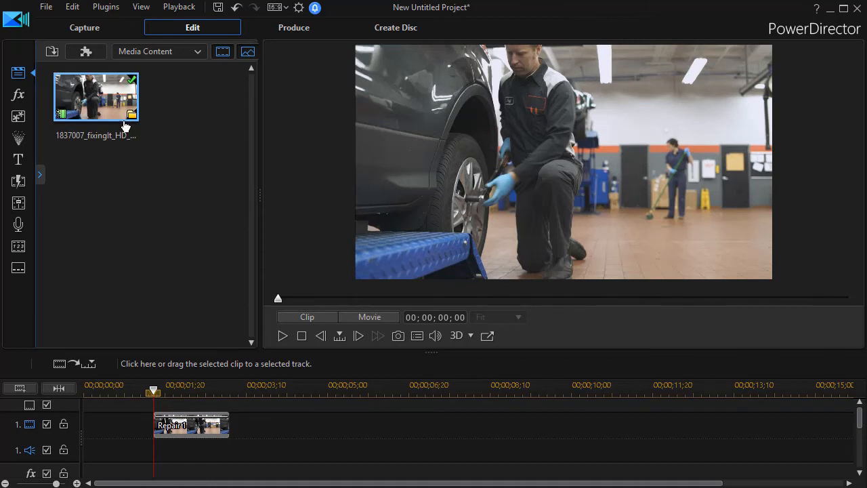
pyautogui.moveTo(101, 186)
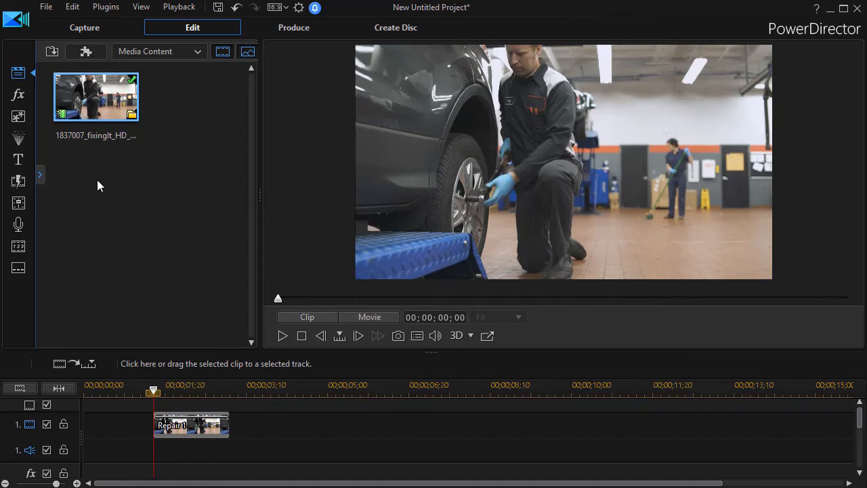
pyautogui.moveTo(192, 423)
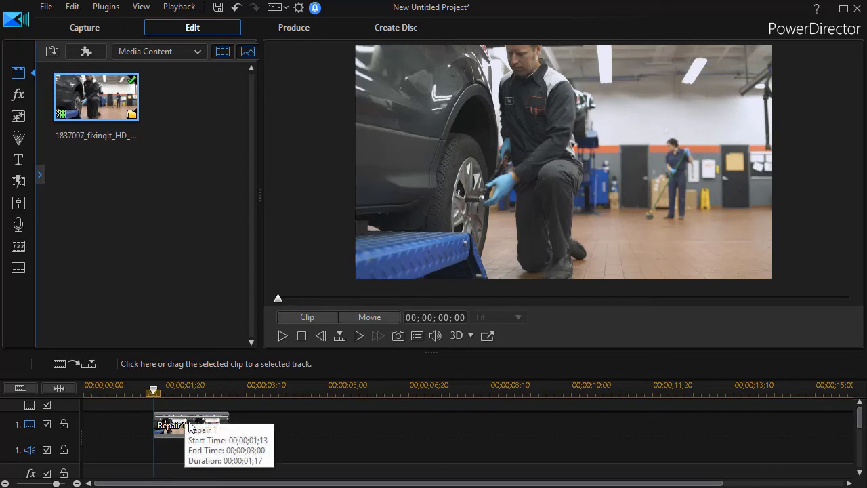
pyautogui.moveTo(169, 211)
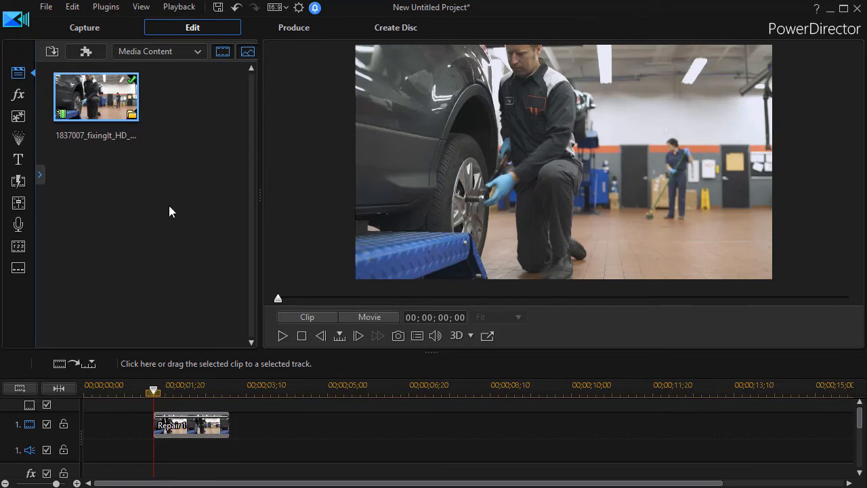
pyautogui.moveTo(237, 436)
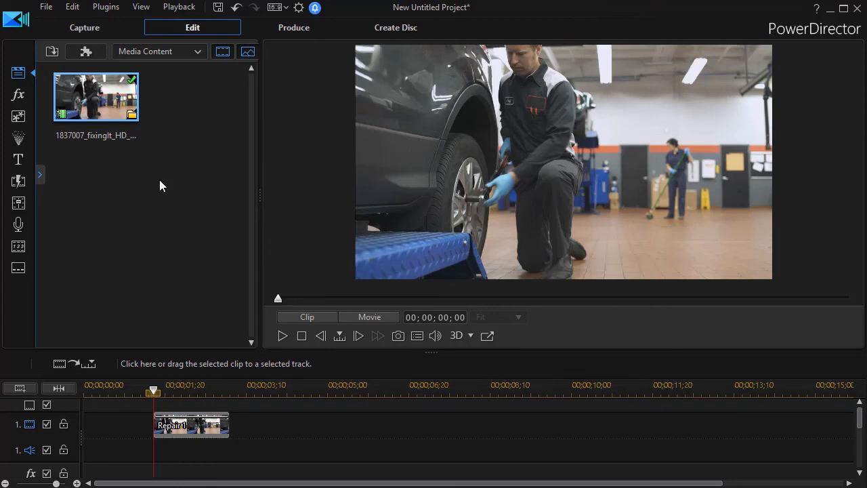
pyautogui.moveTo(152, 183)
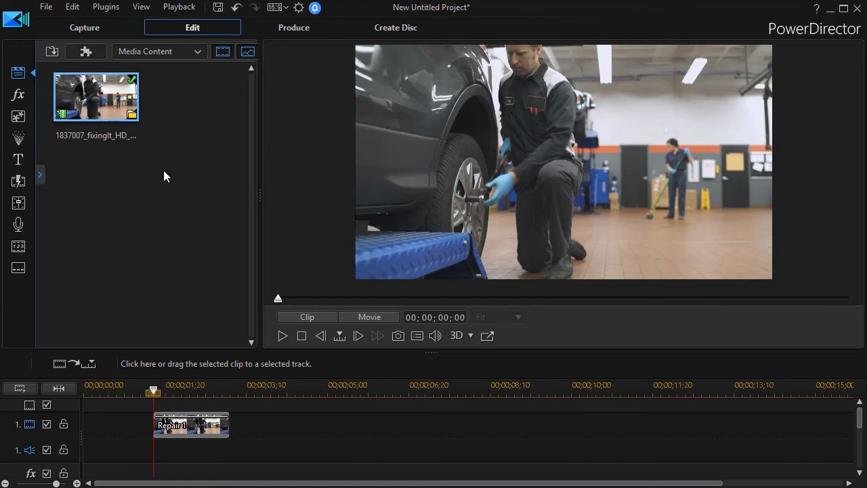
pyautogui.moveTo(179, 176)
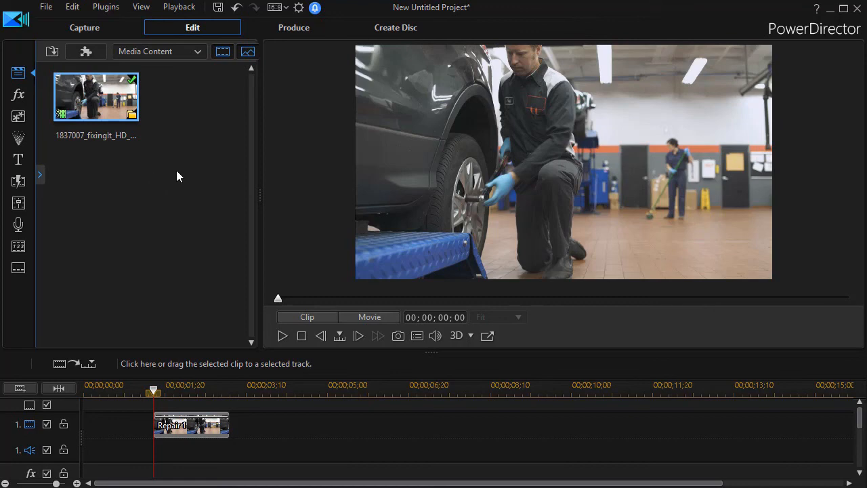